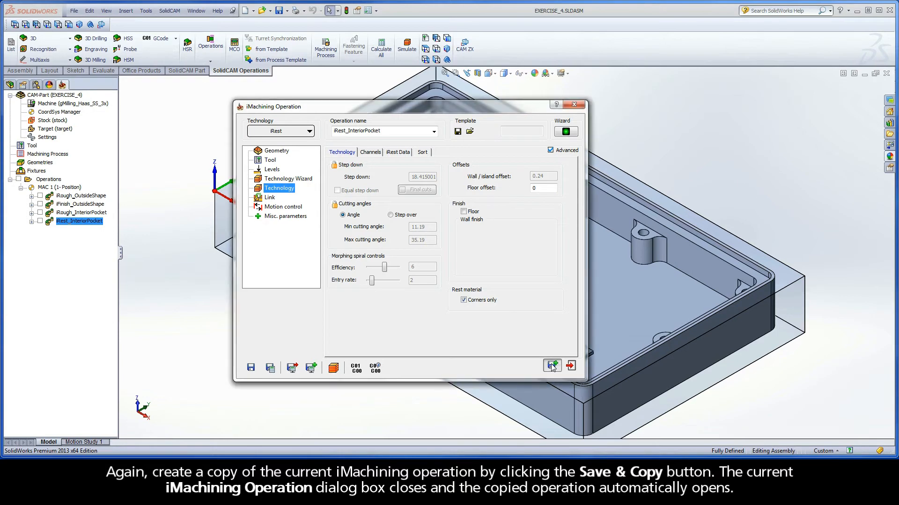
Save the iRest_InteriorPocket operation and create the copy iRest_InteriorPocket_1 for editing.
click(553, 365)
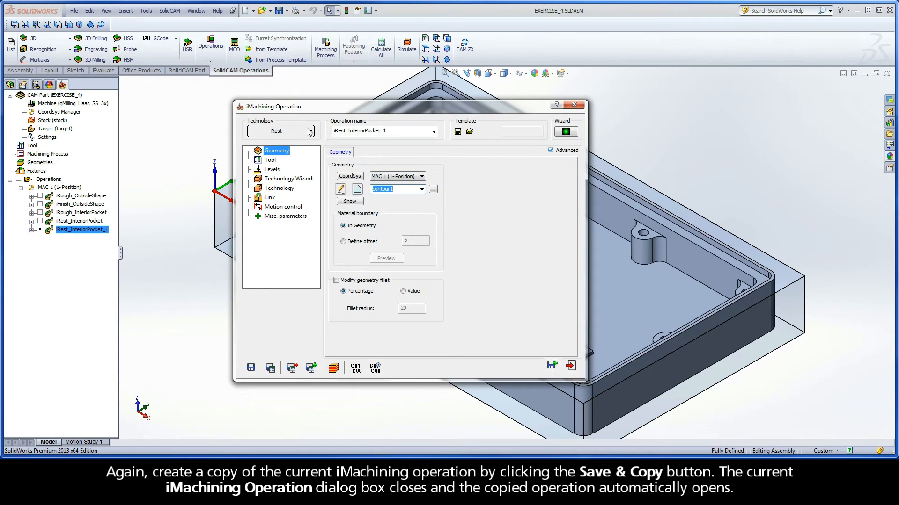
Change the copied operation to iFinish and review its inherited geometry, 6 mm tool, levels and cutting conditions.
click(312, 131)
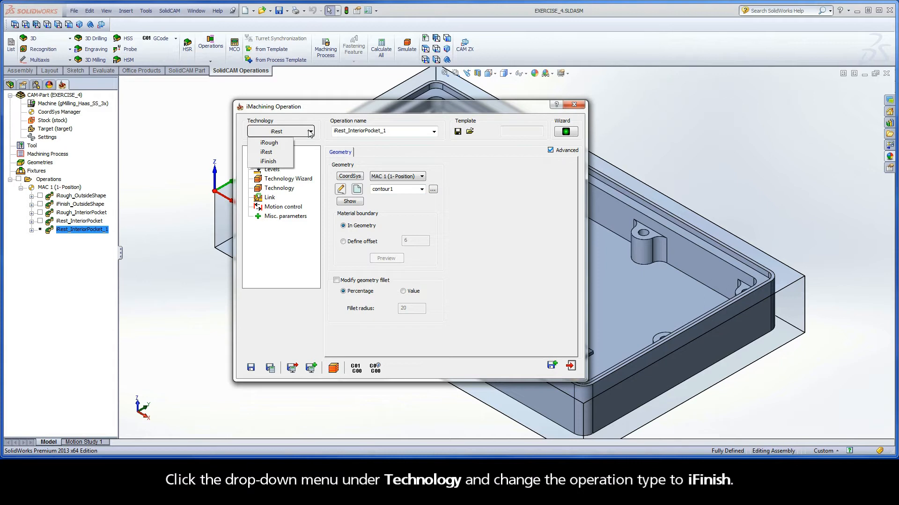
mouse_move(278, 161)
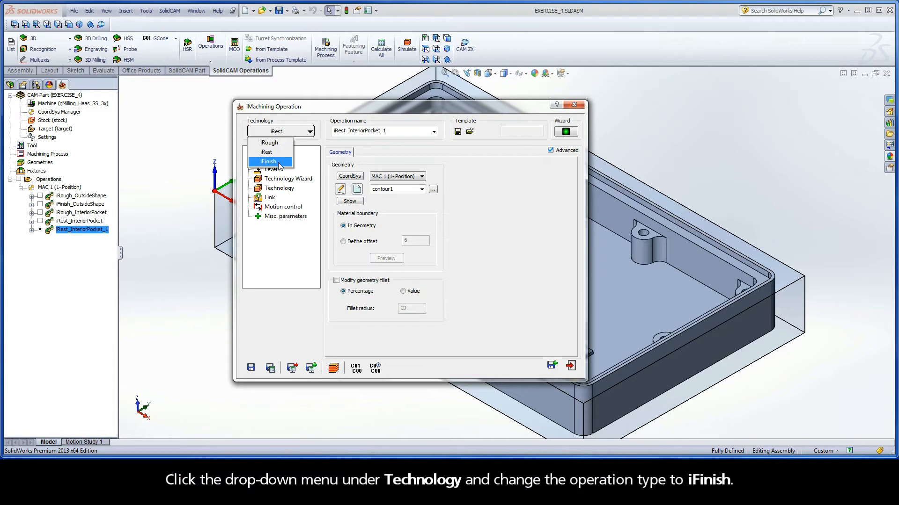
click(268, 161)
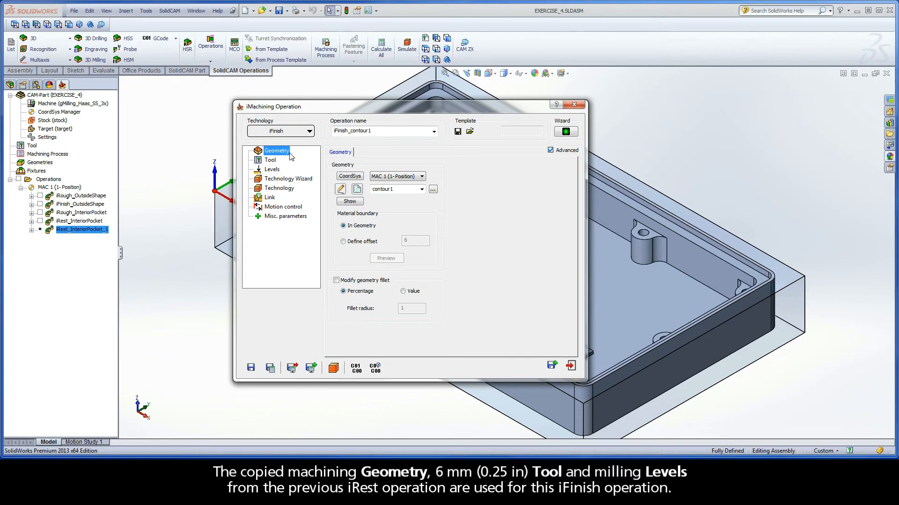
click(269, 160)
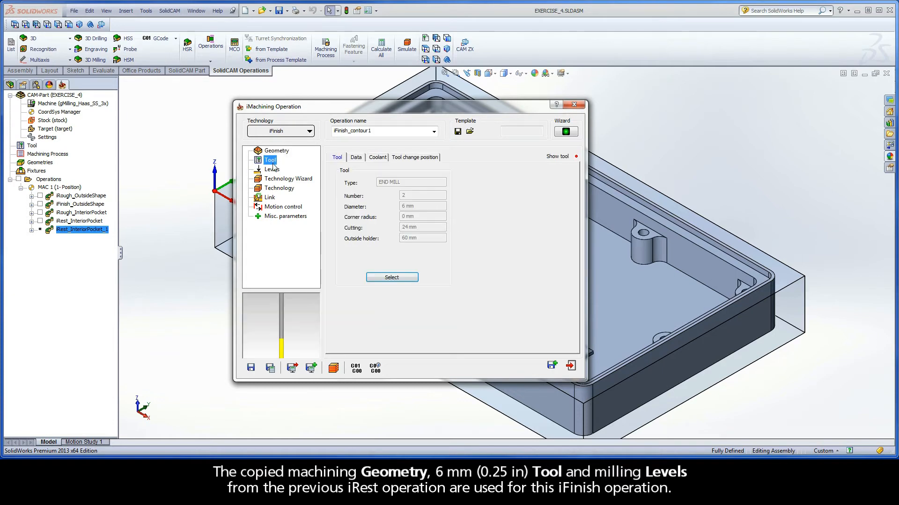
click(271, 168)
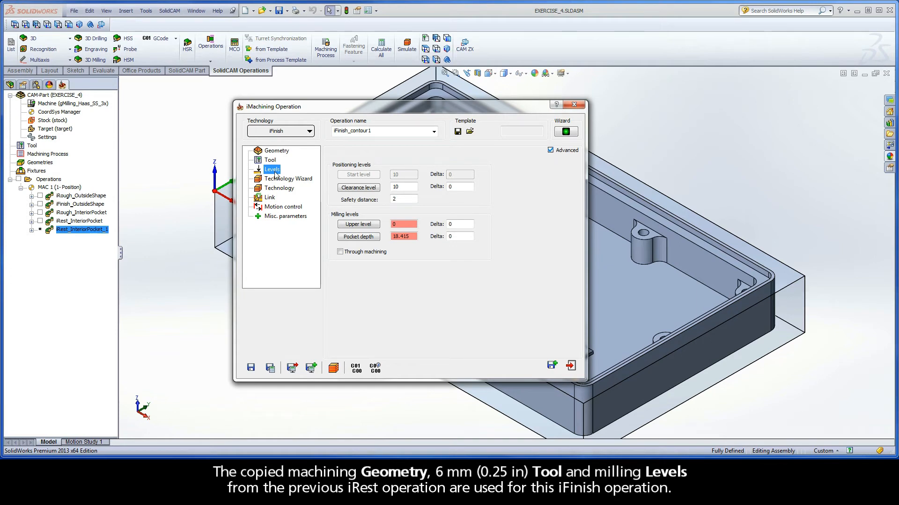
click(288, 178)
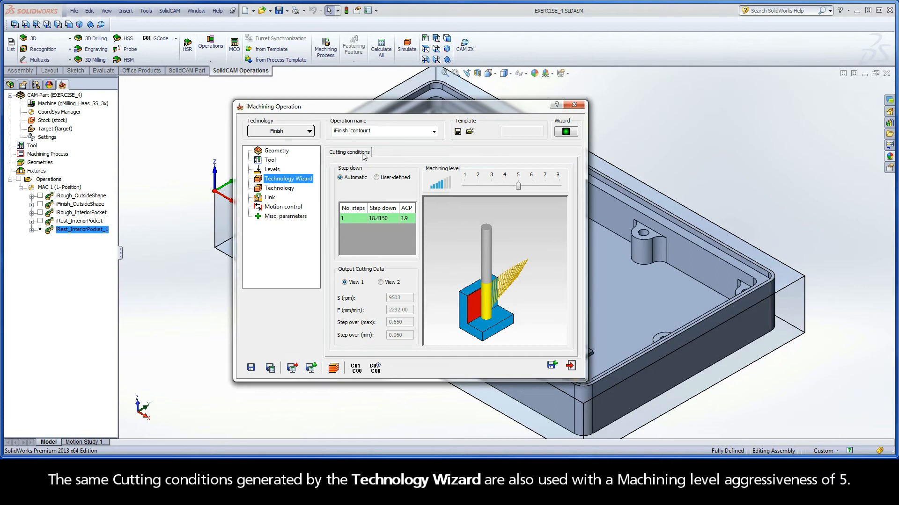
mouse_move(376, 154)
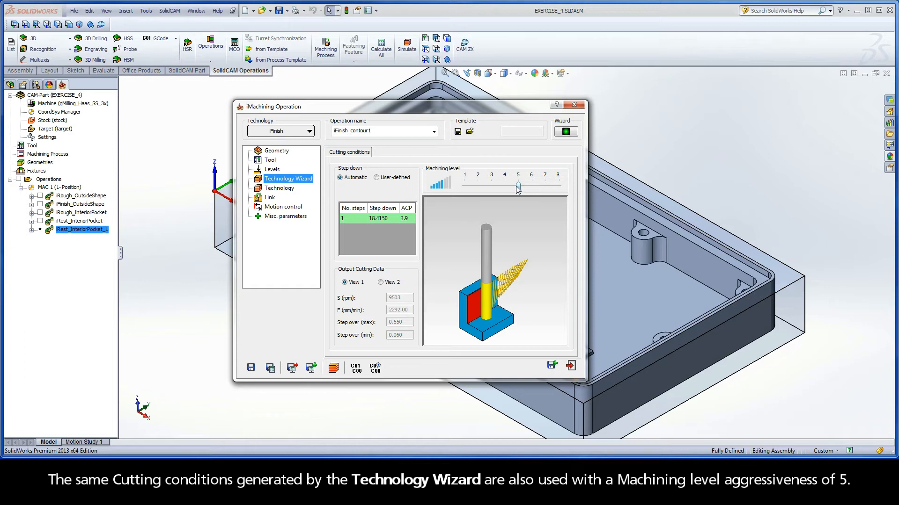
click(280, 188)
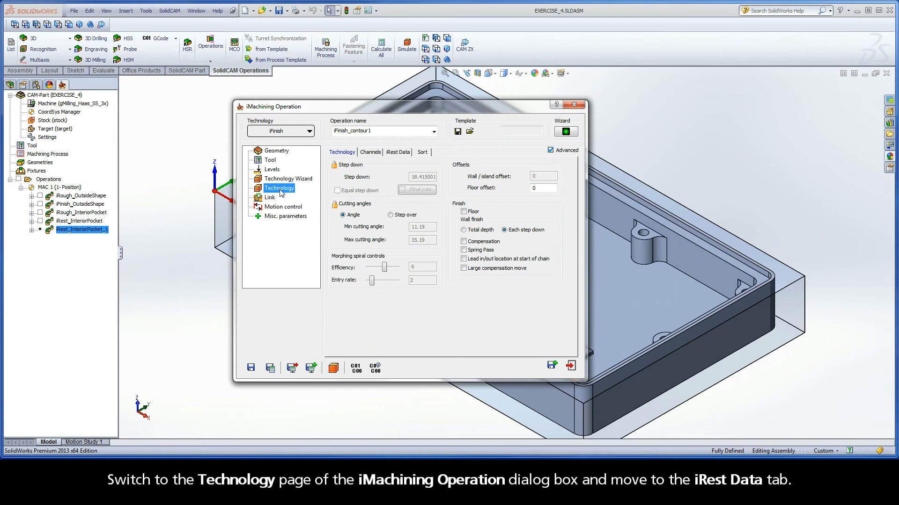
Check the iRest Data showing iRest_InteriorPocket as the parent operation.
click(398, 152)
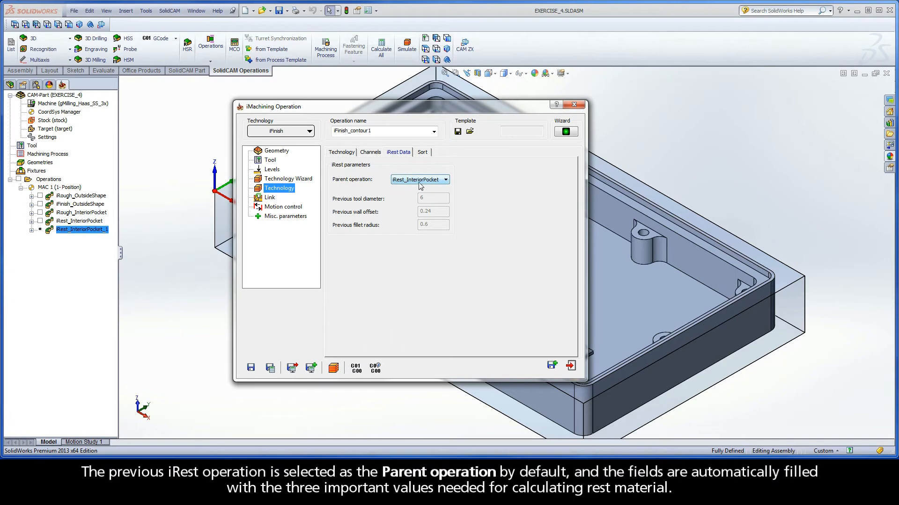
mouse_move(440, 187)
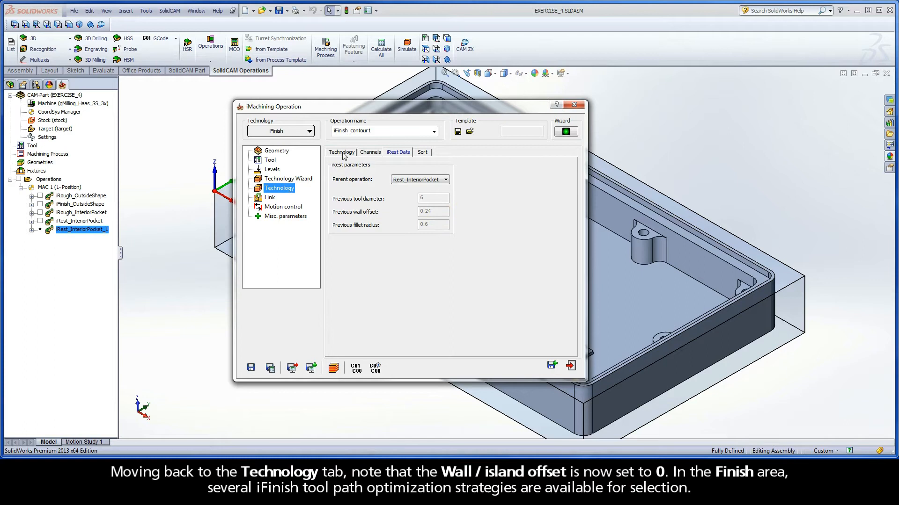
Try Compensation, Lead in/out at start of chain and Large compensation move, leaving all three switched off.
click(342, 151)
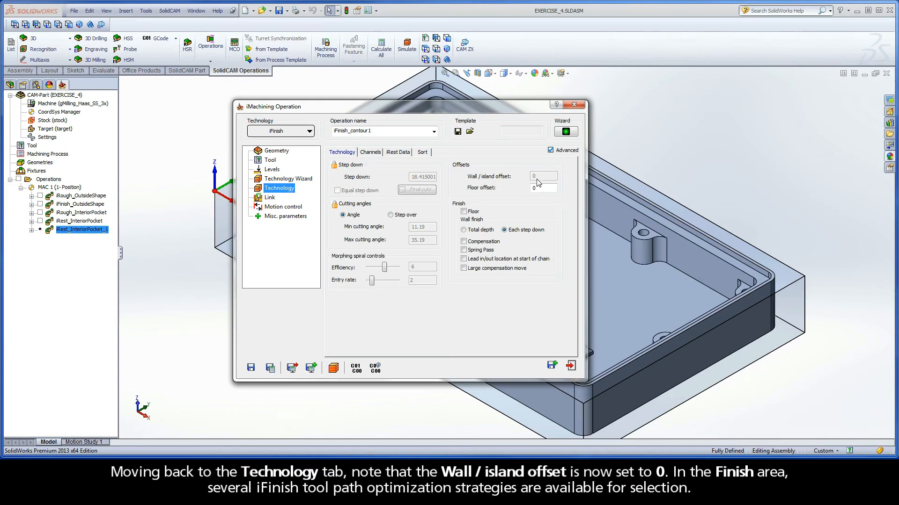
mouse_move(541, 182)
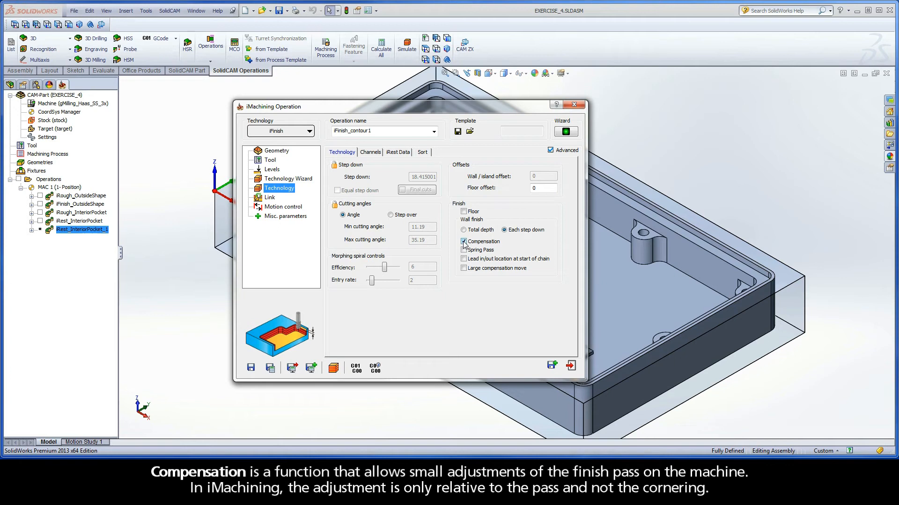
click(463, 250)
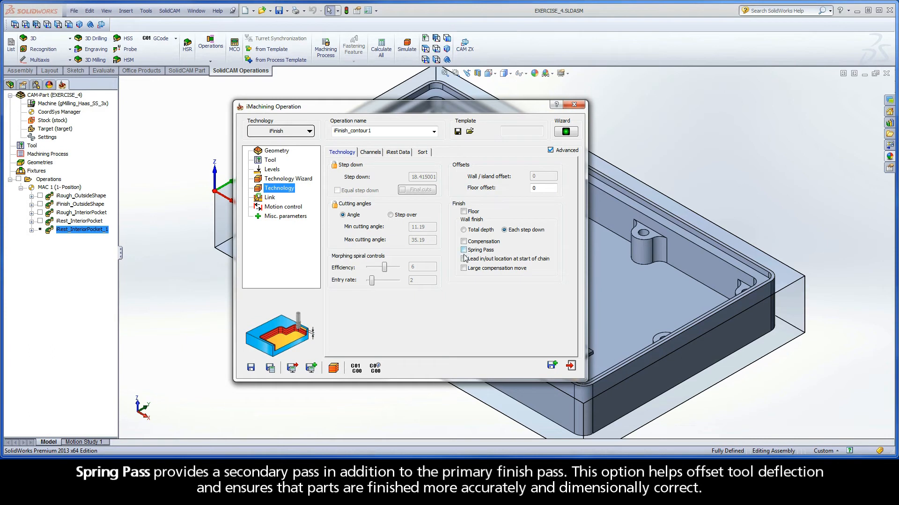
click(463, 258)
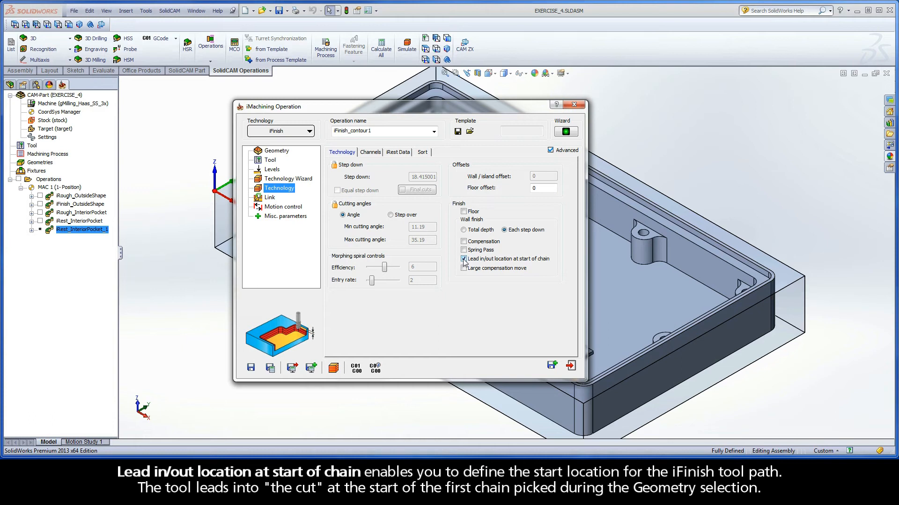
click(463, 258)
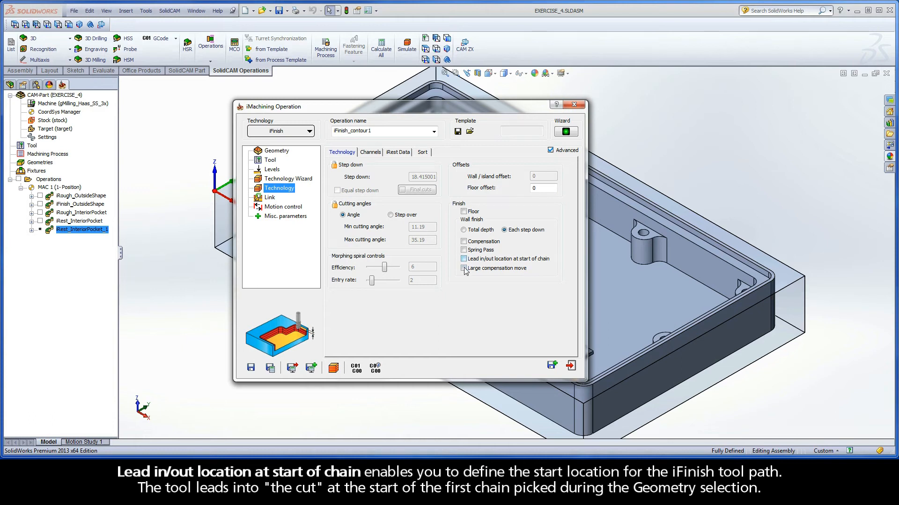
click(463, 268)
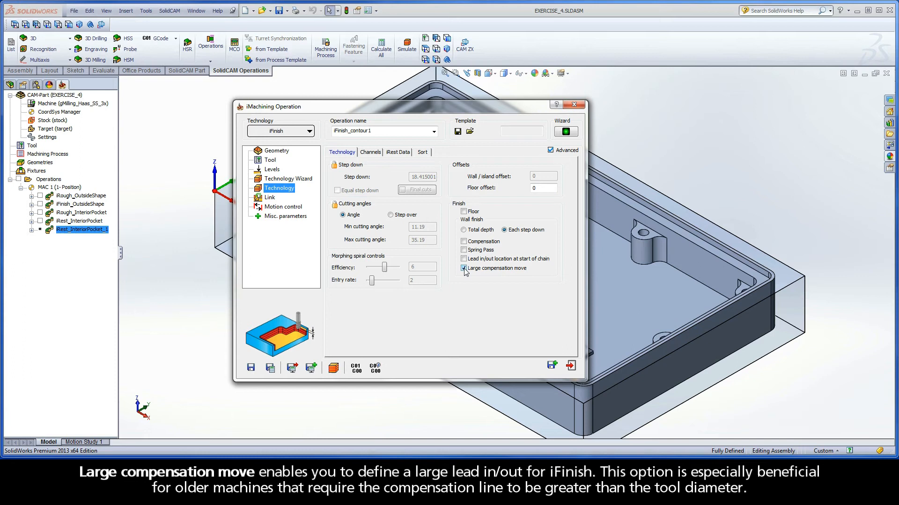
click(463, 268)
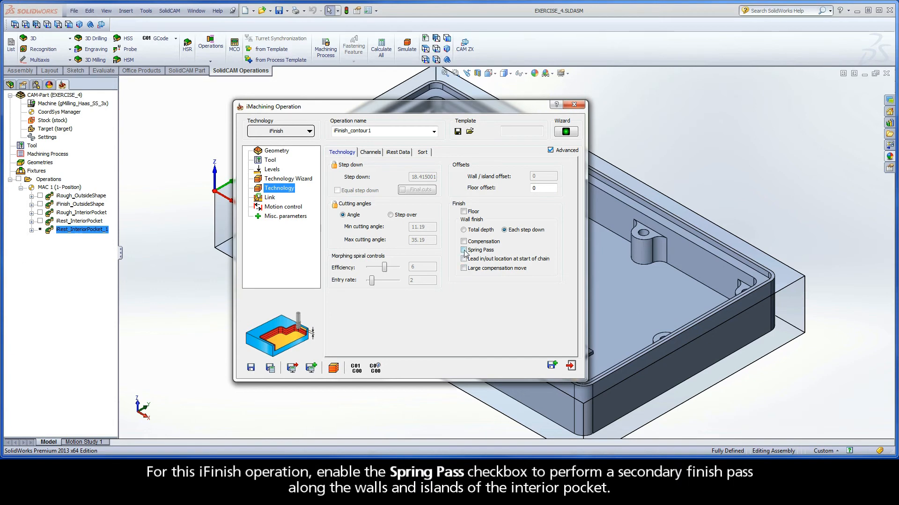
Enable Spring Pass for the wall finish and calculate the iFinish_InteriorPocket tool path.
click(463, 250)
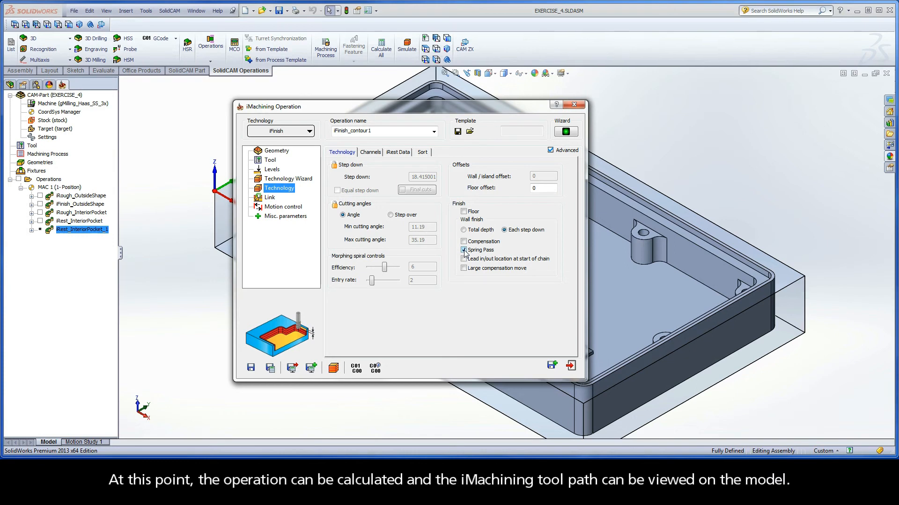
click(463, 250)
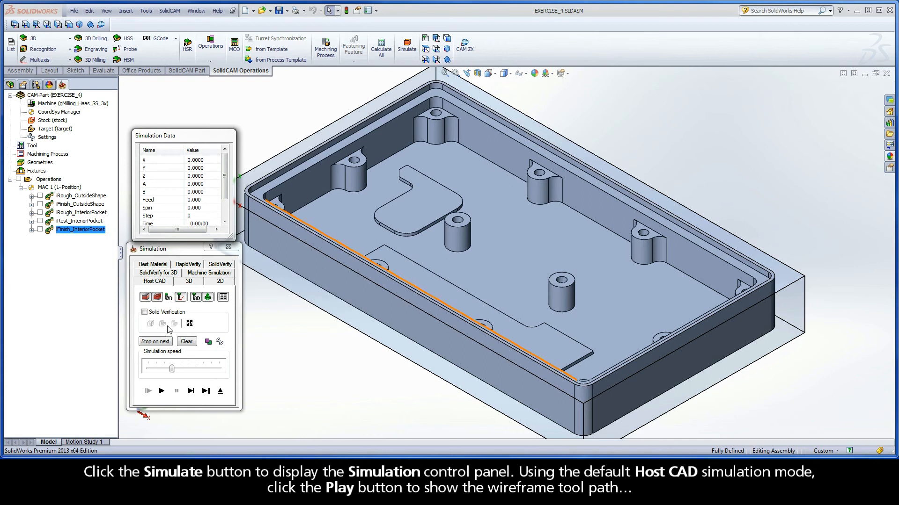
Play the Host CAD simulation tracing the wireframe tool path around the pocket walls and islands.
click(161, 391)
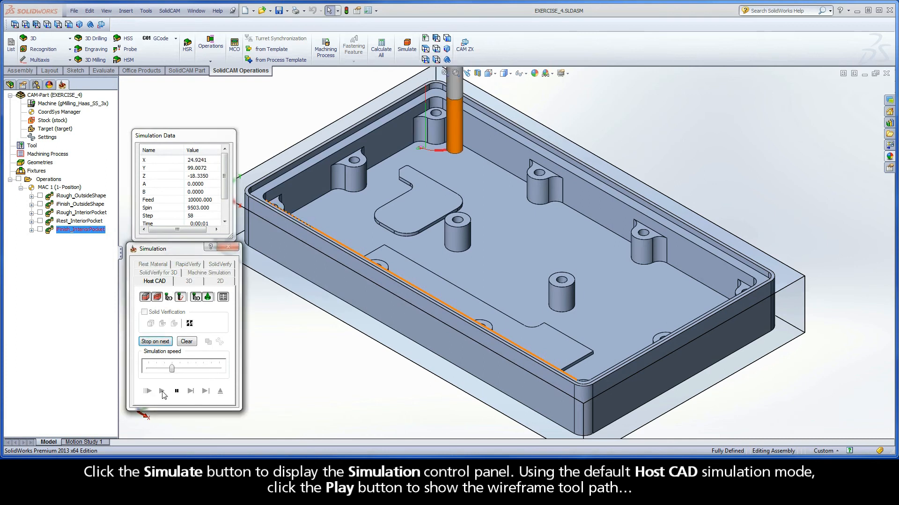
click(161, 391)
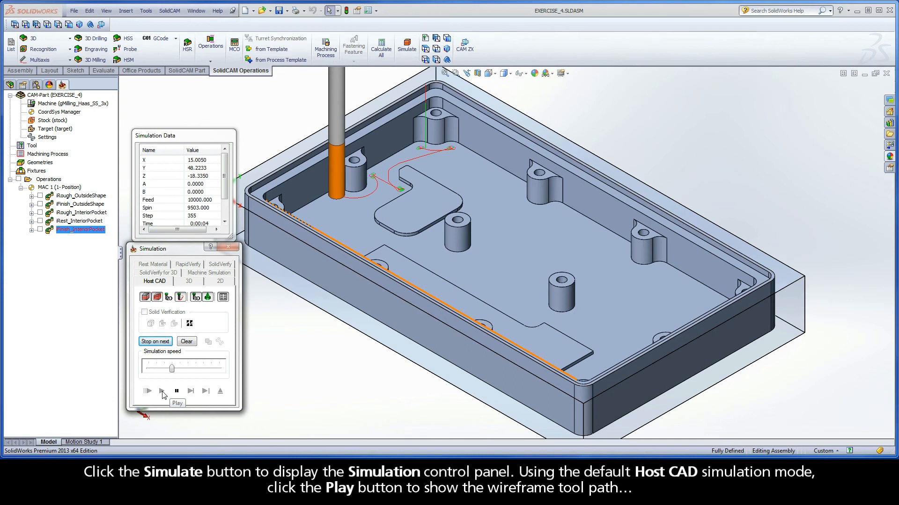
click(161, 391)
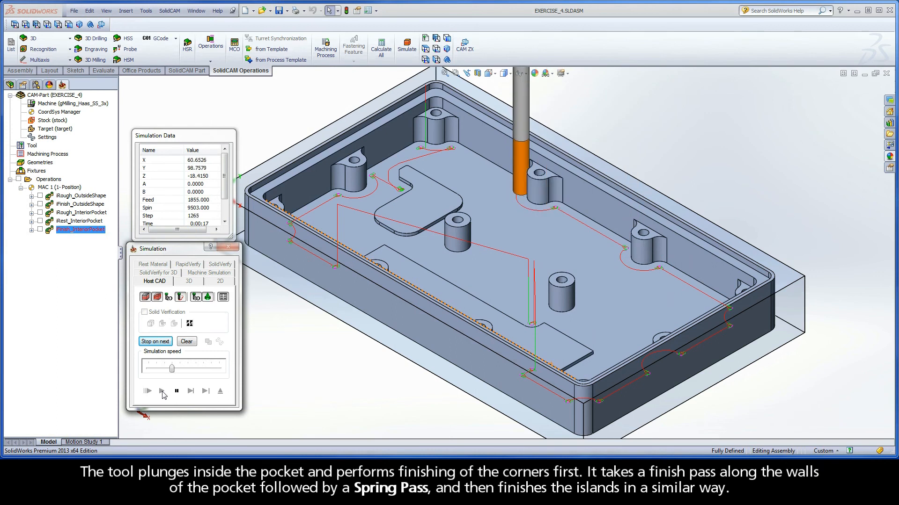
click(162, 391)
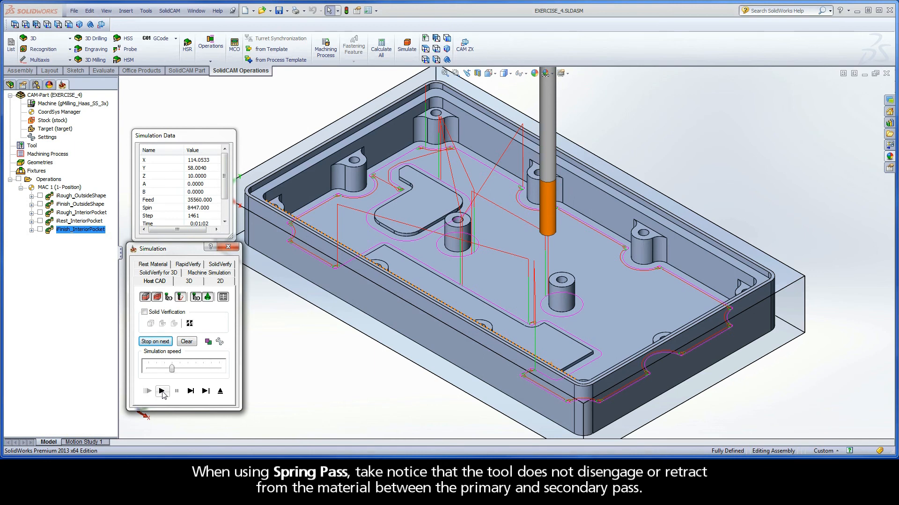
mouse_move(220, 392)
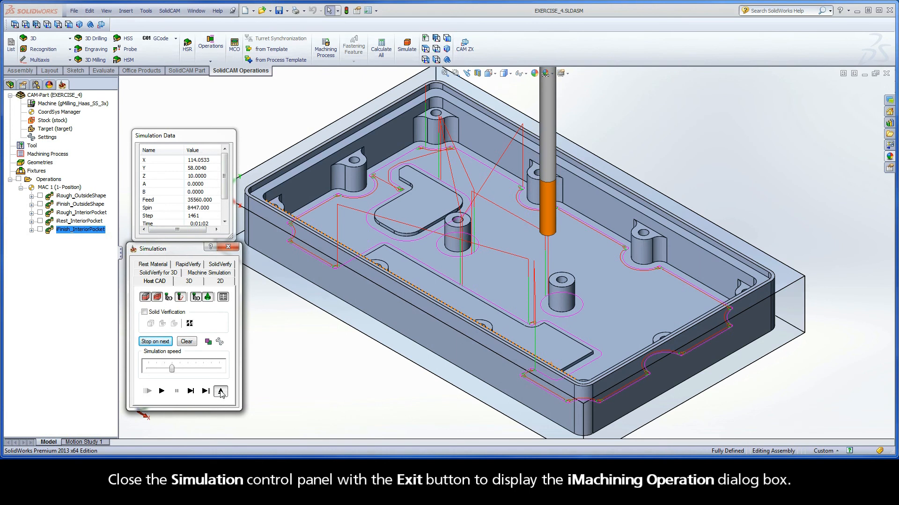
Exit the simulation and view the rest data naming iRest_InteriorPocket as parent.
click(221, 391)
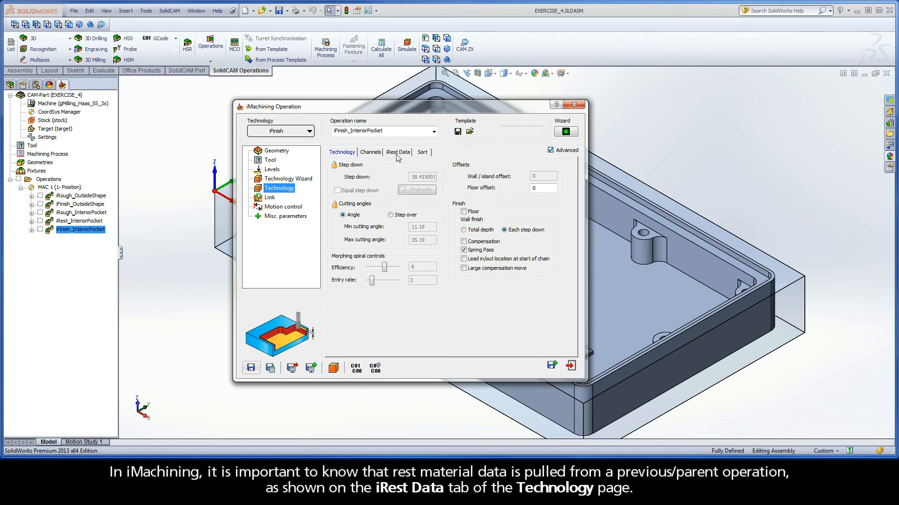
click(398, 151)
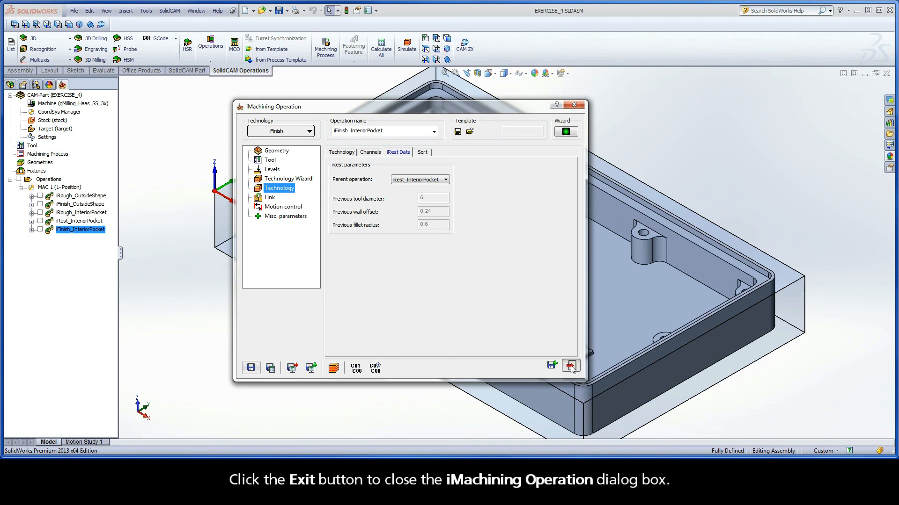
Close the operation dialog and select iRest_InteriorPocket and iFinish_InteriorPocket in the CAM tree.
click(571, 364)
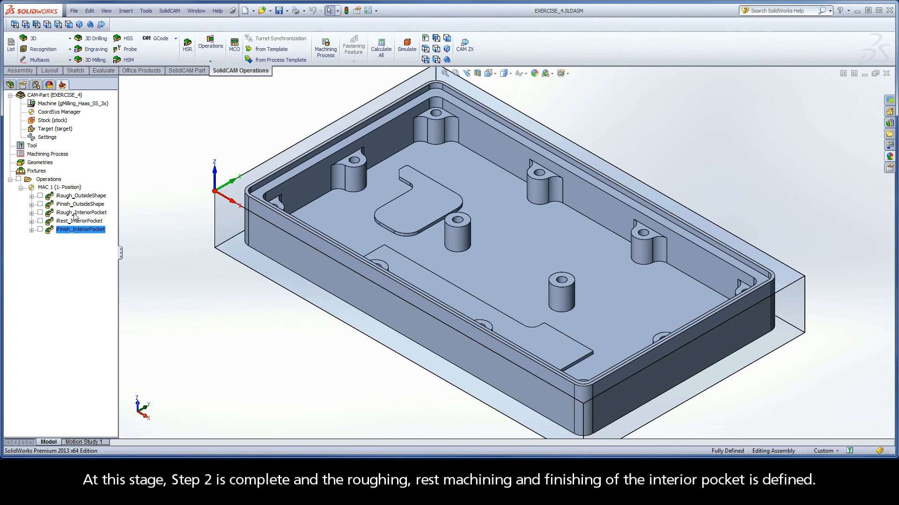
click(79, 221)
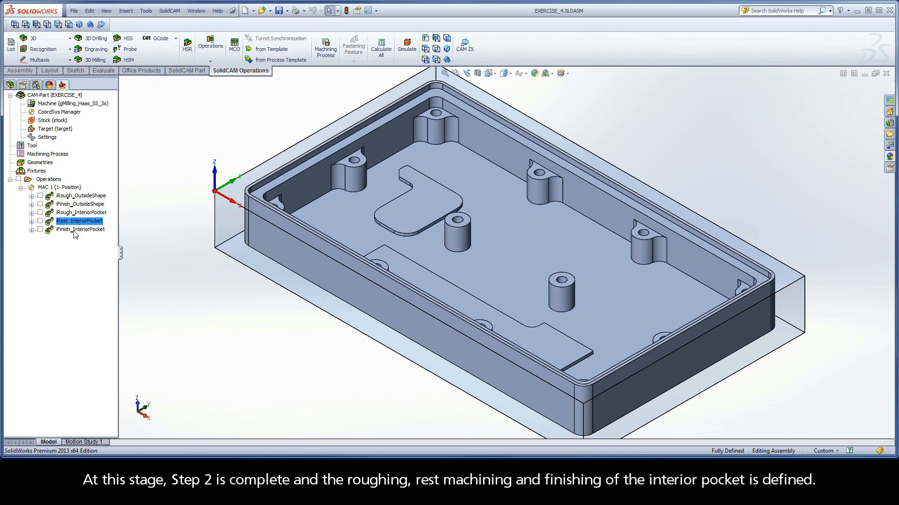
click(80, 230)
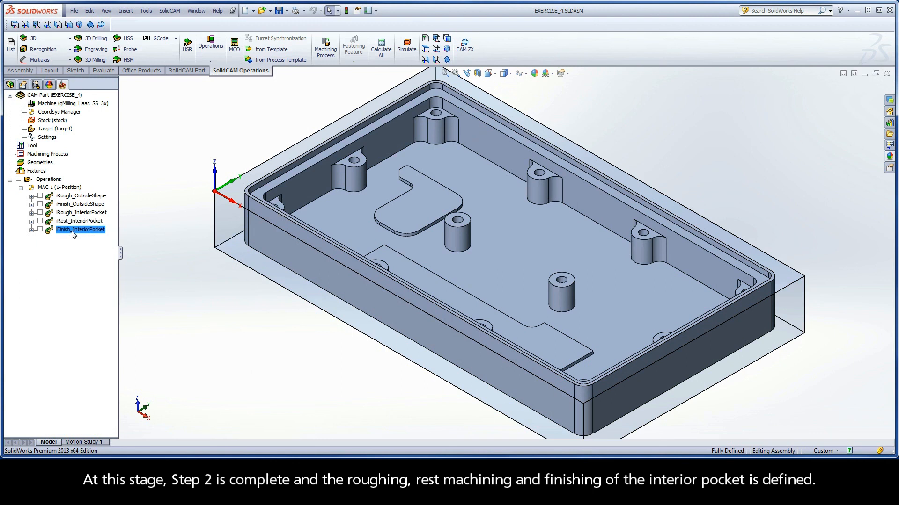